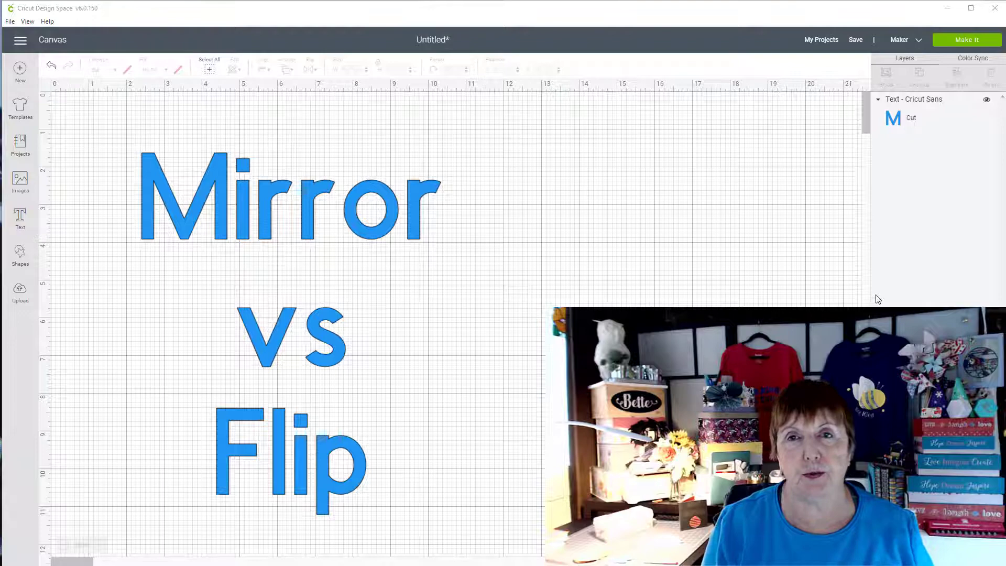
mouse_move(869, 288)
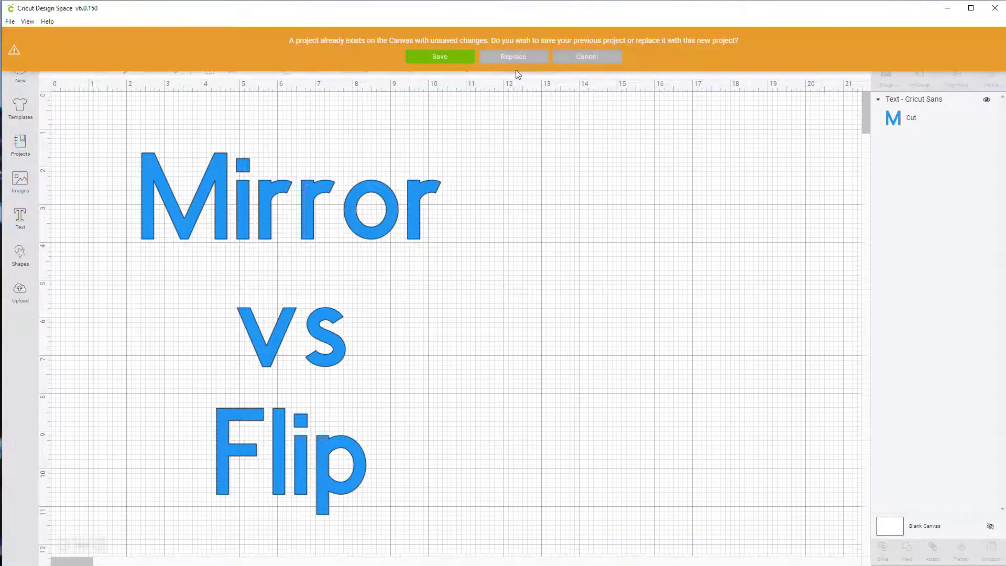
- Replace the unsaved 'Mirror vs Flip' design with a new blank canvas
left_click(513, 56)
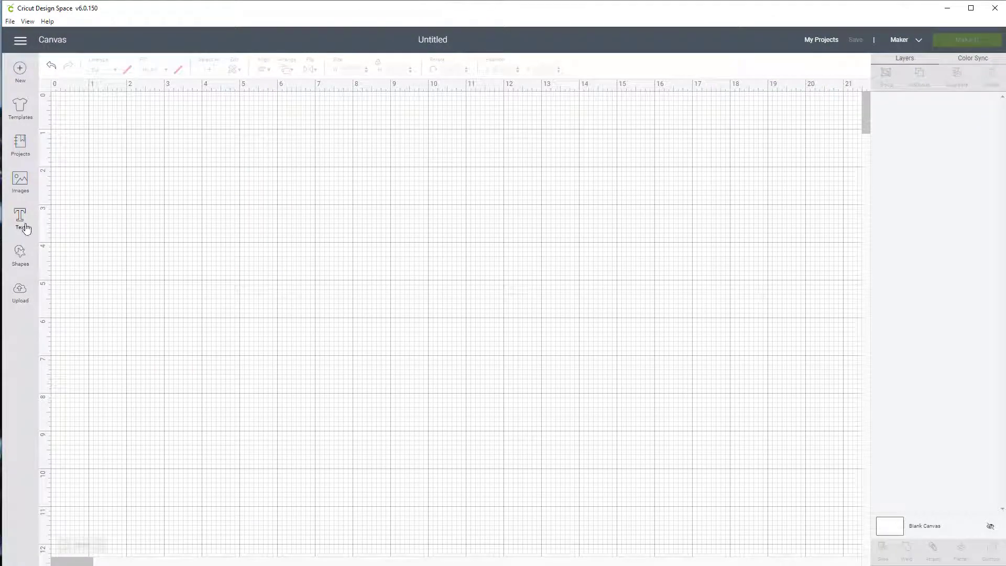
- Add a two-line 'Heart and Kindness' text layer and enlarge it to roughly 11 inches wide
left_click(20, 215)
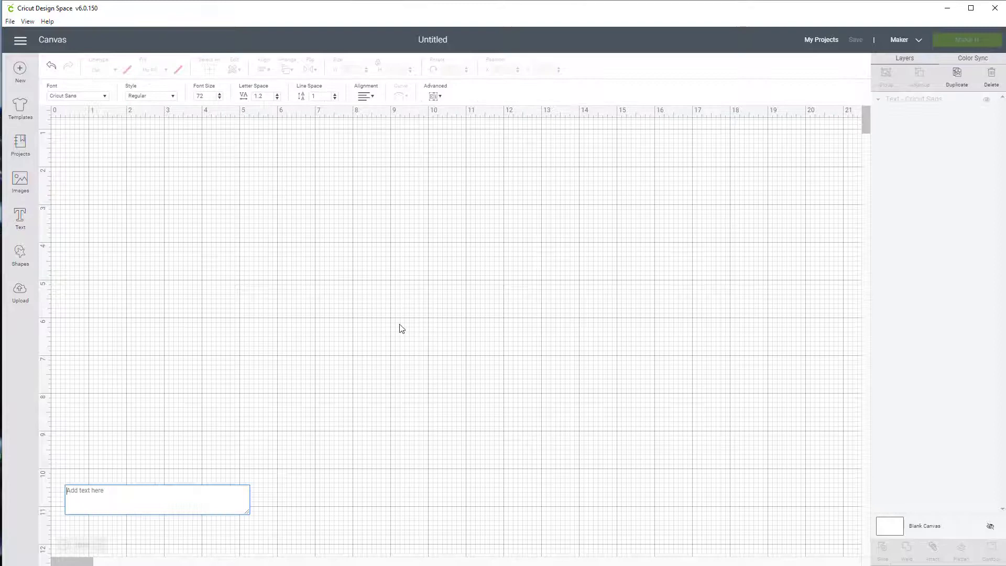
type("Heart and")
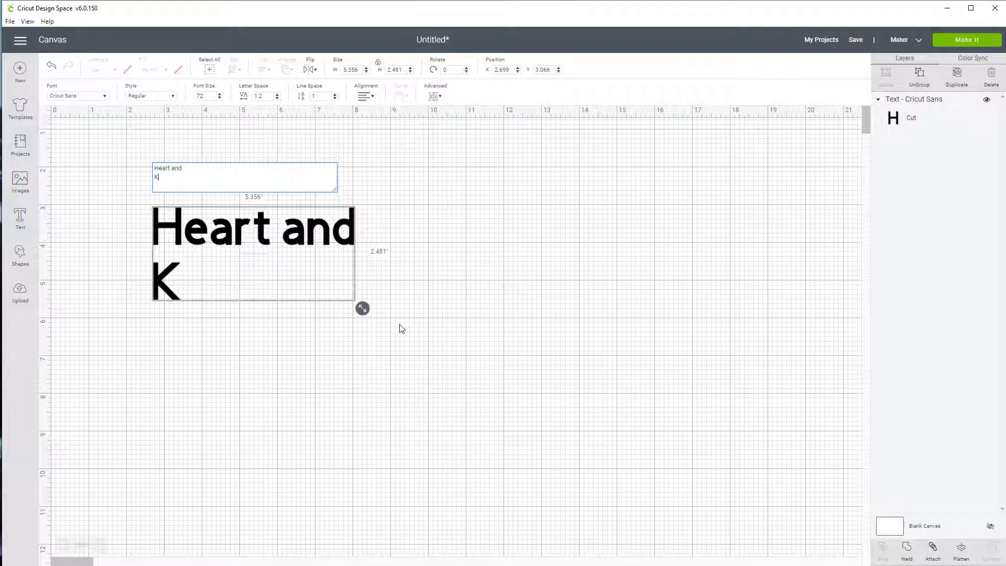
type("indness")
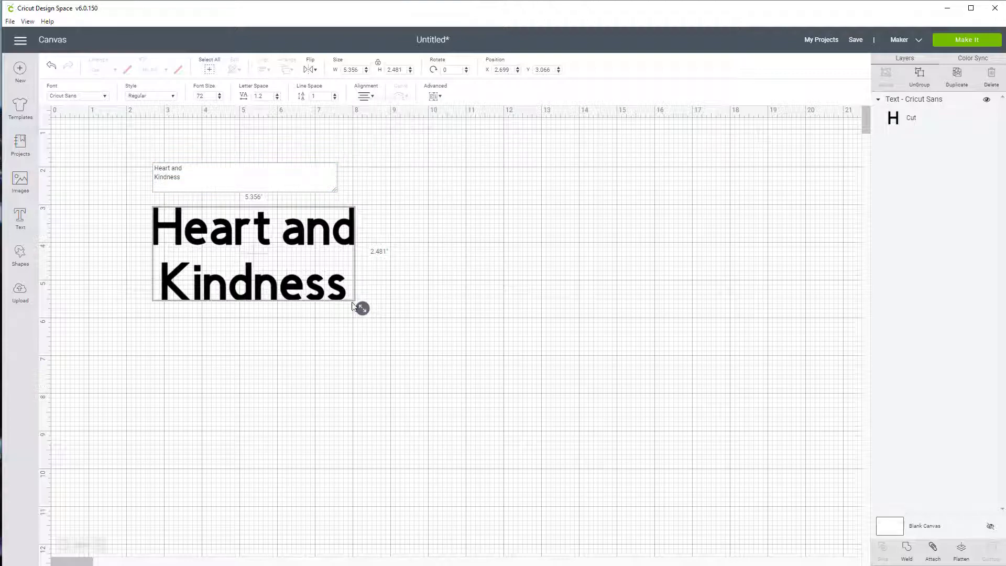
left_click_drag(361, 308, 573, 406)
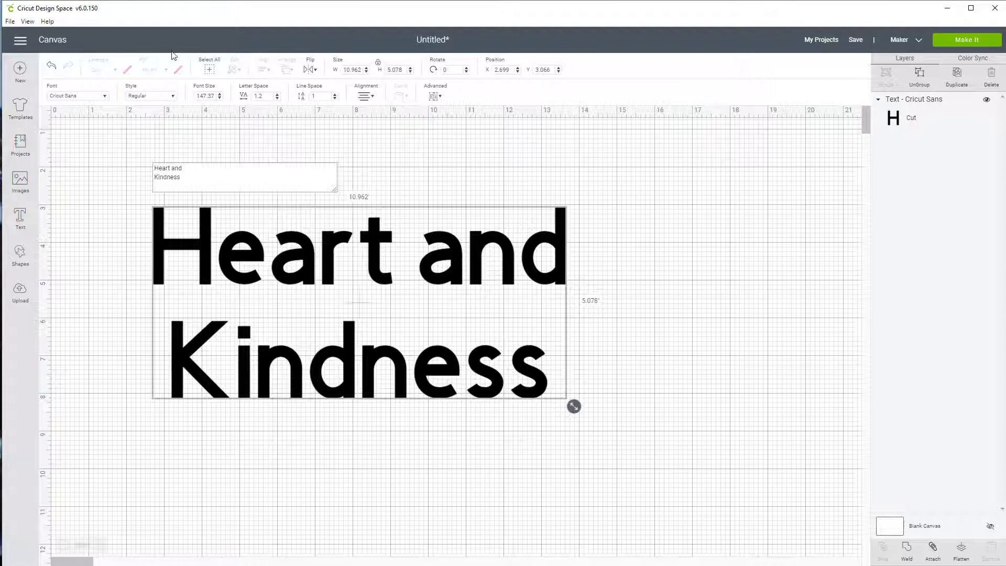
mouse_move(397, 233)
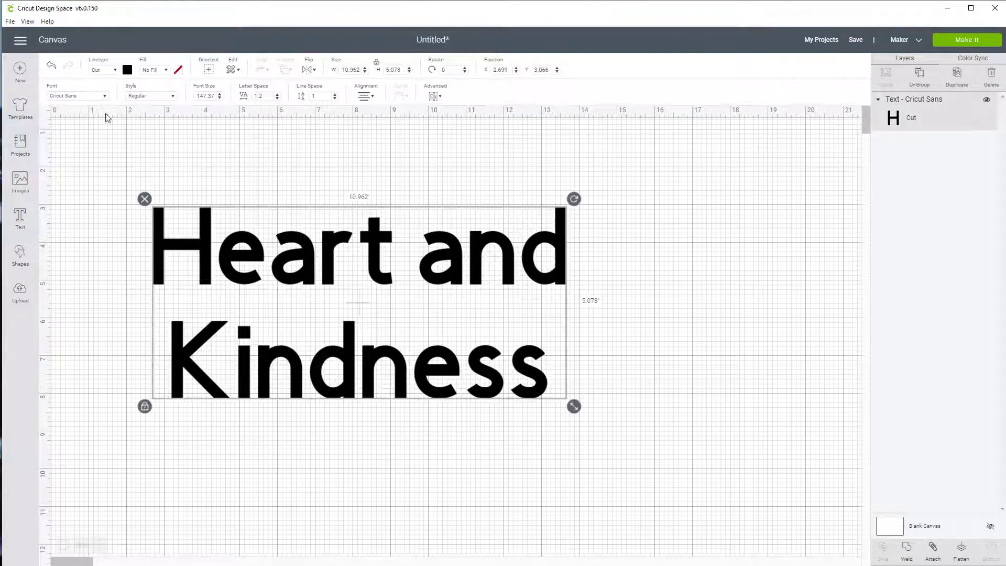
- Color the 'Heart and Kindness' text purple using the Material colors palette
left_click(127, 69)
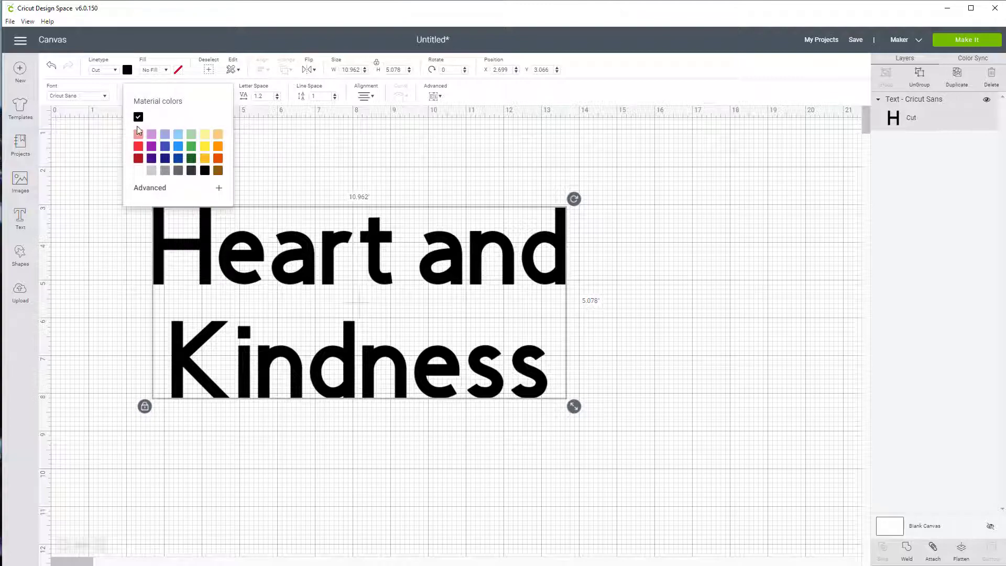
left_click(151, 145)
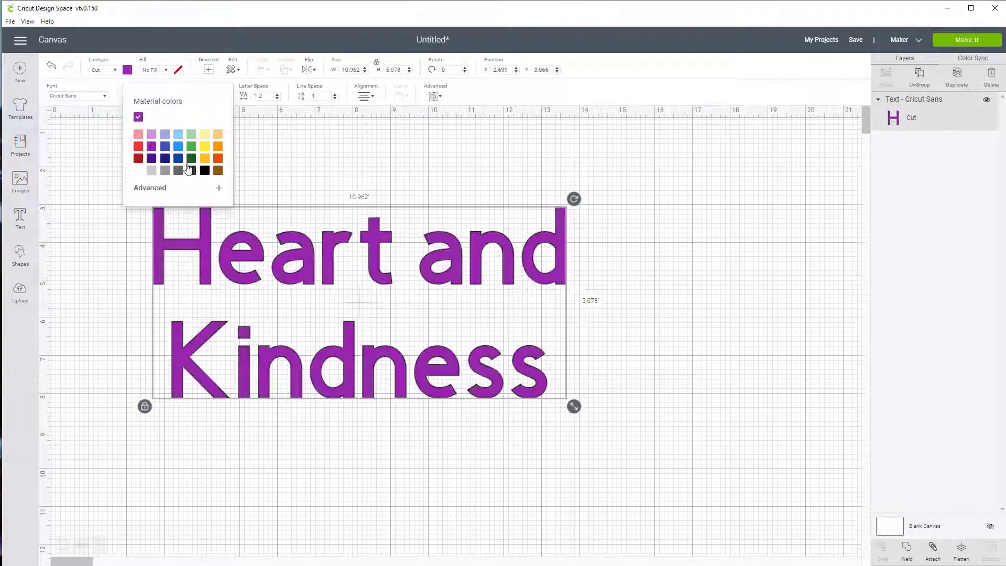
left_click(542, 285)
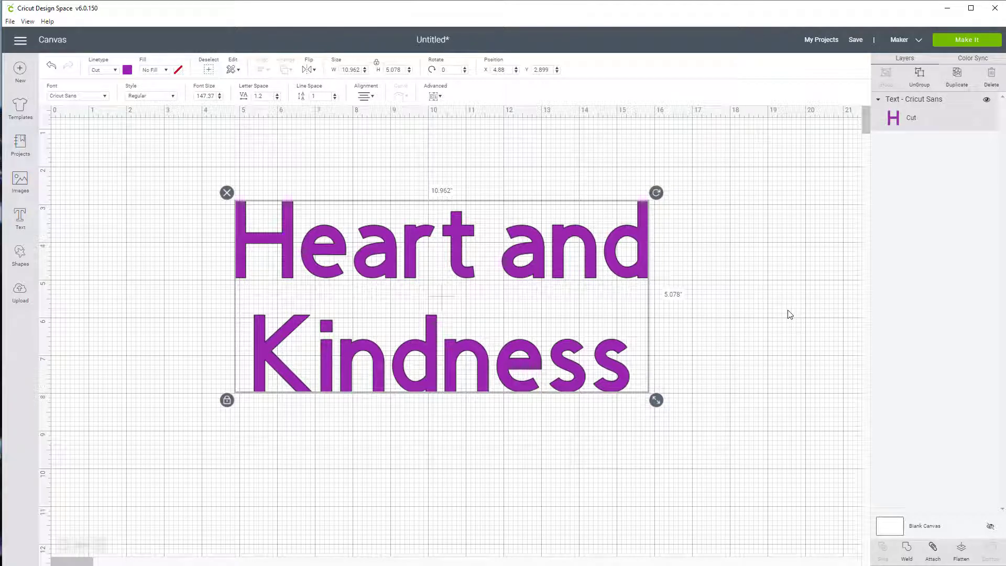
mouse_move(572, 262)
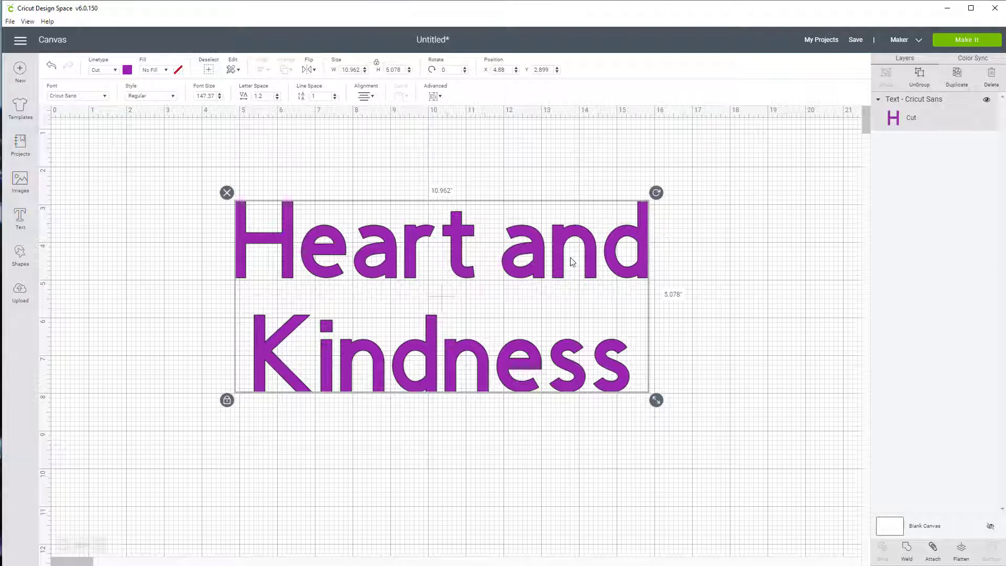
mouse_move(731, 280)
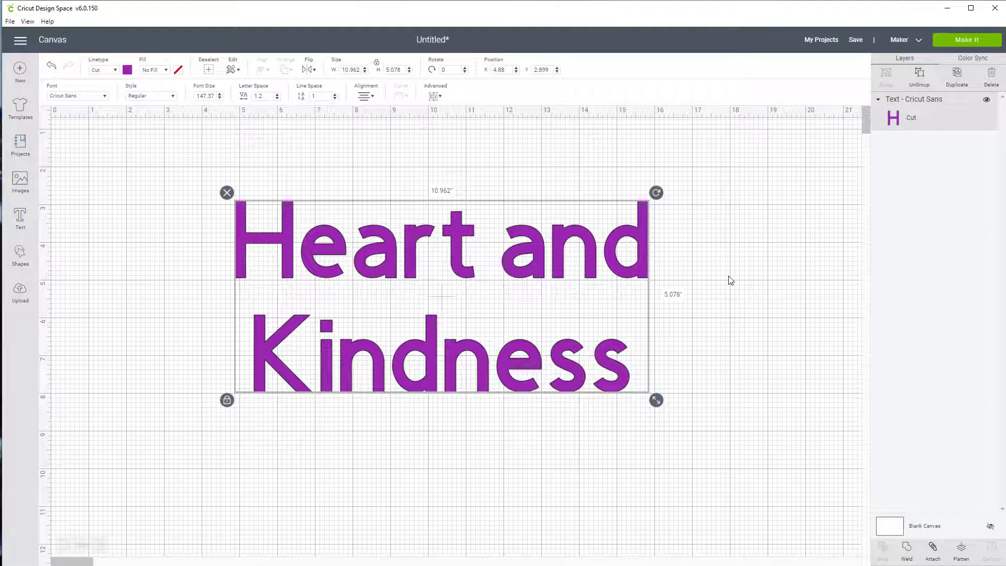
mouse_move(737, 262)
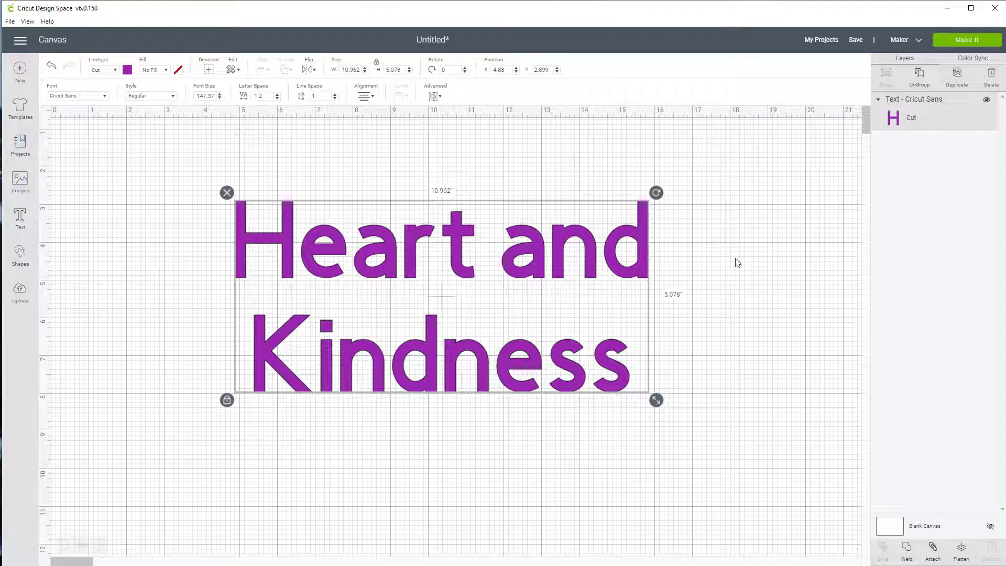
mouse_move(437, 333)
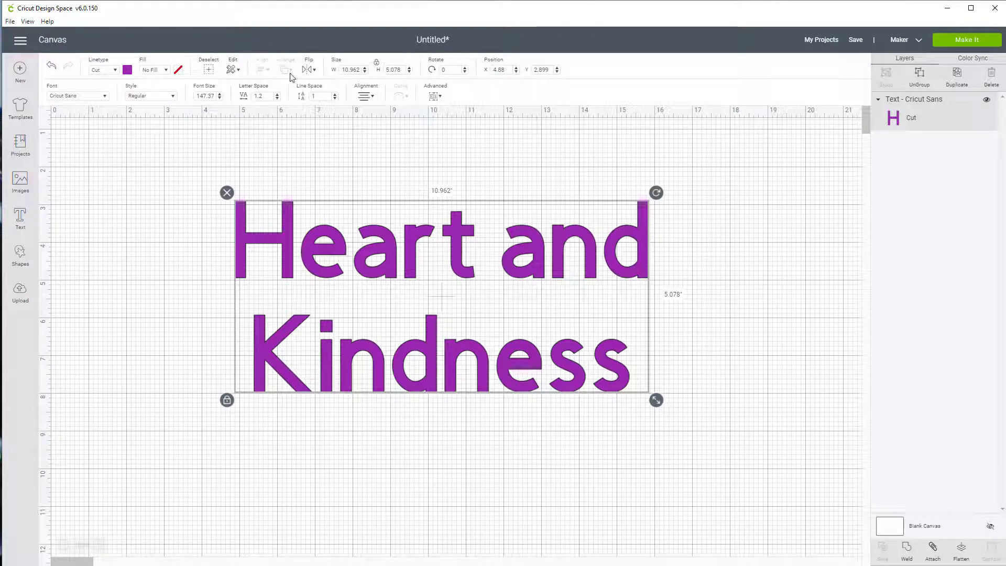
- Flip the purple text horizontally and preview it on the 12x12 mat
left_click(308, 69)
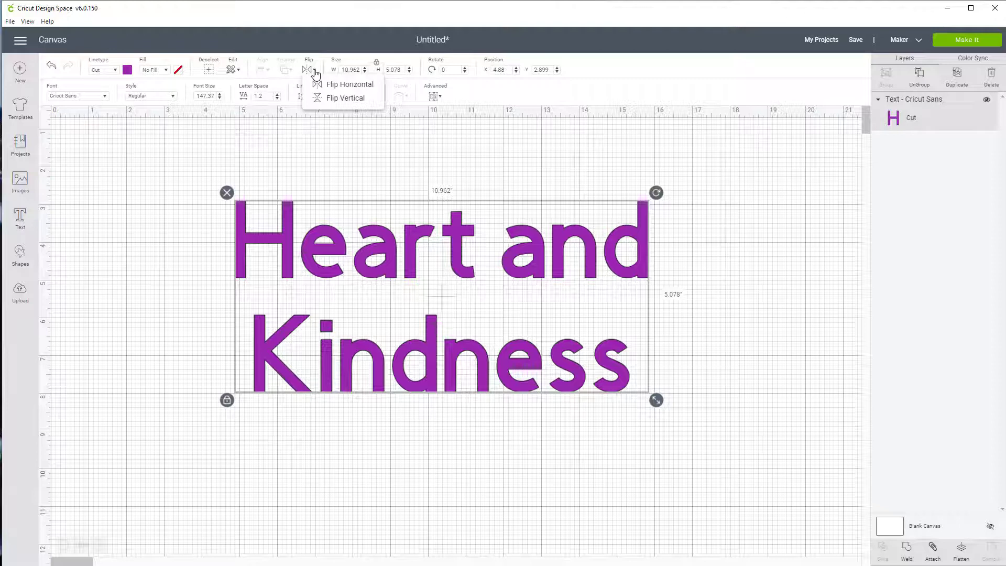
mouse_move(364, 88)
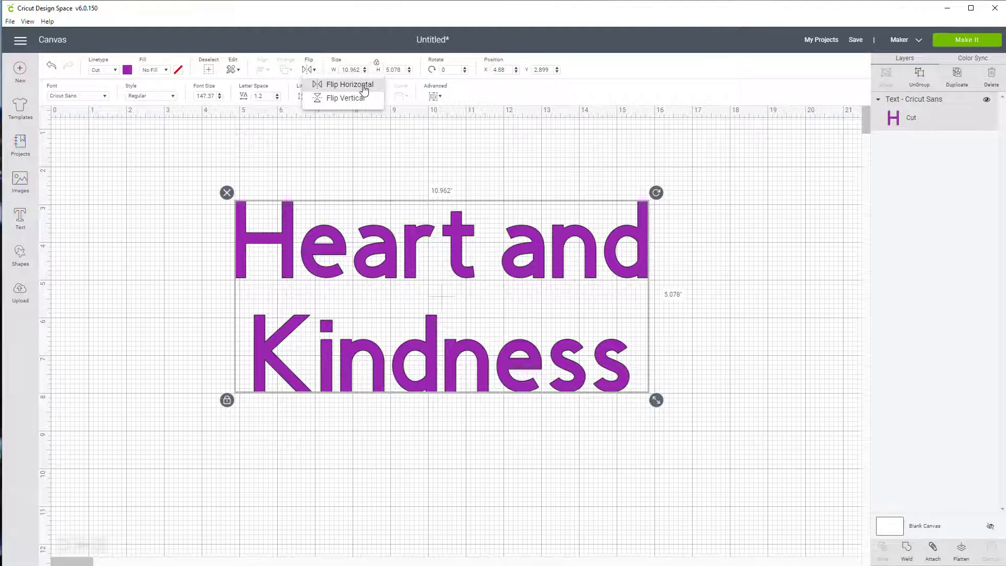
left_click(348, 84)
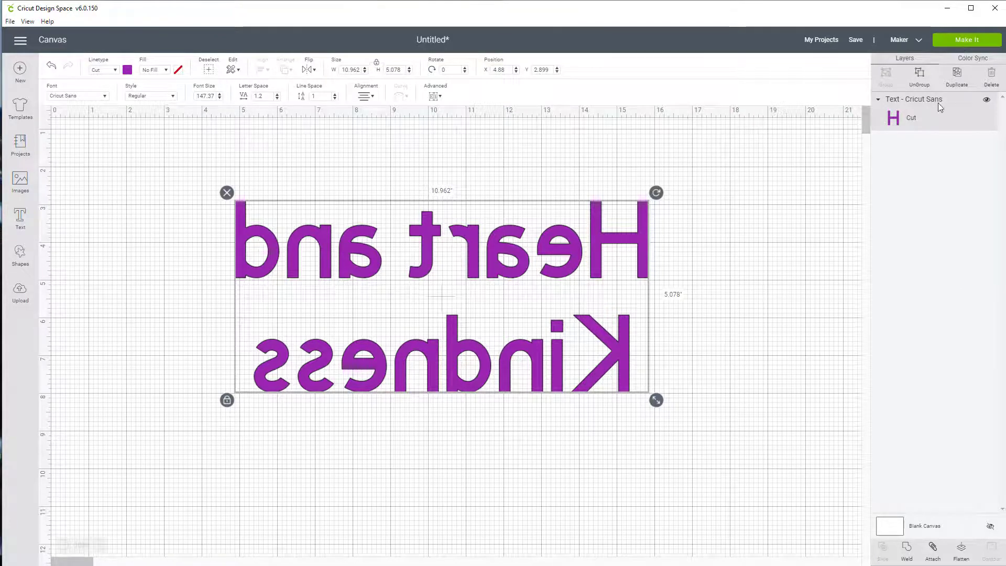
left_click(969, 40)
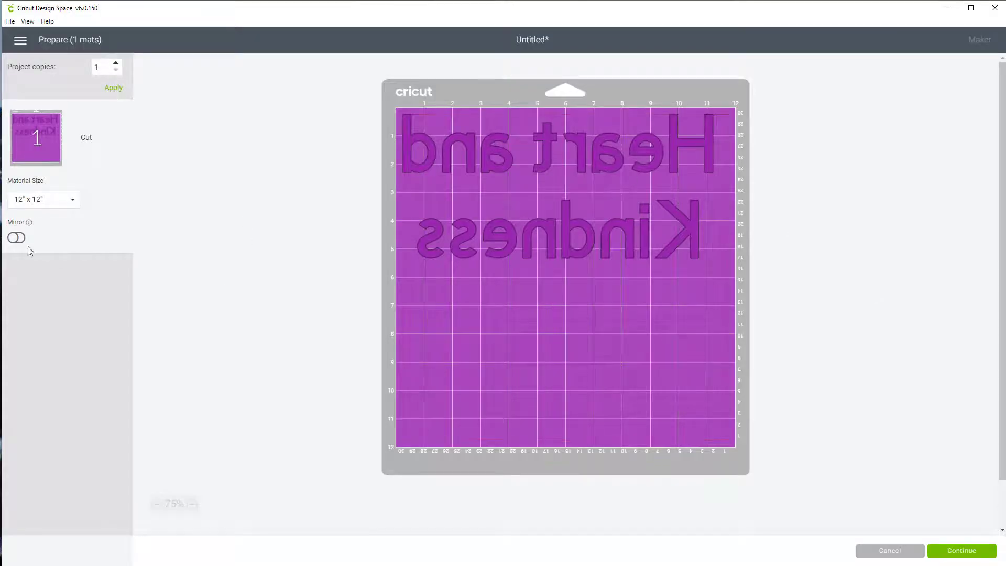
- Toggle Mirror on and off for the mat, then cancel back to the canvas
left_click(16, 238)
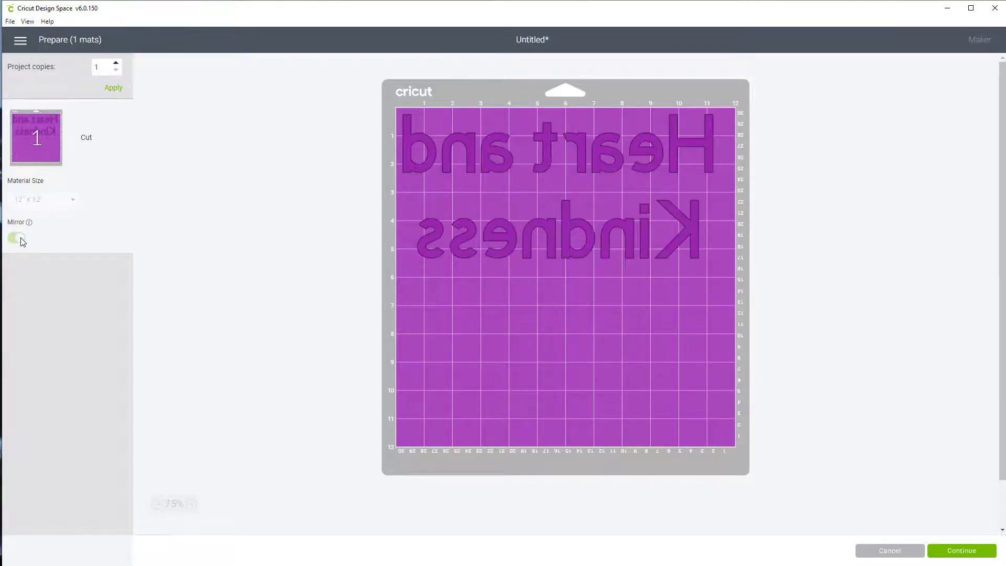
left_click(16, 237)
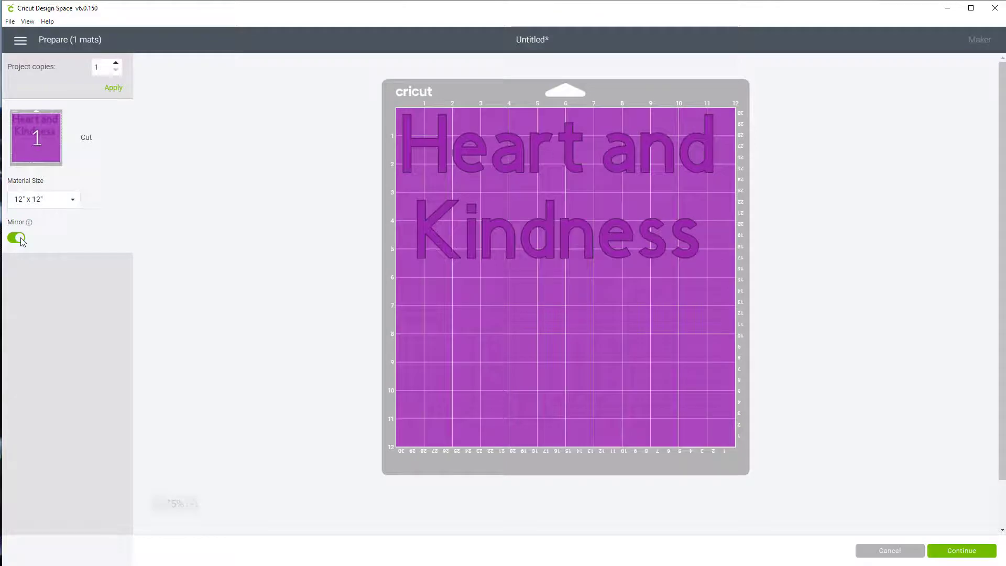
left_click(17, 238)
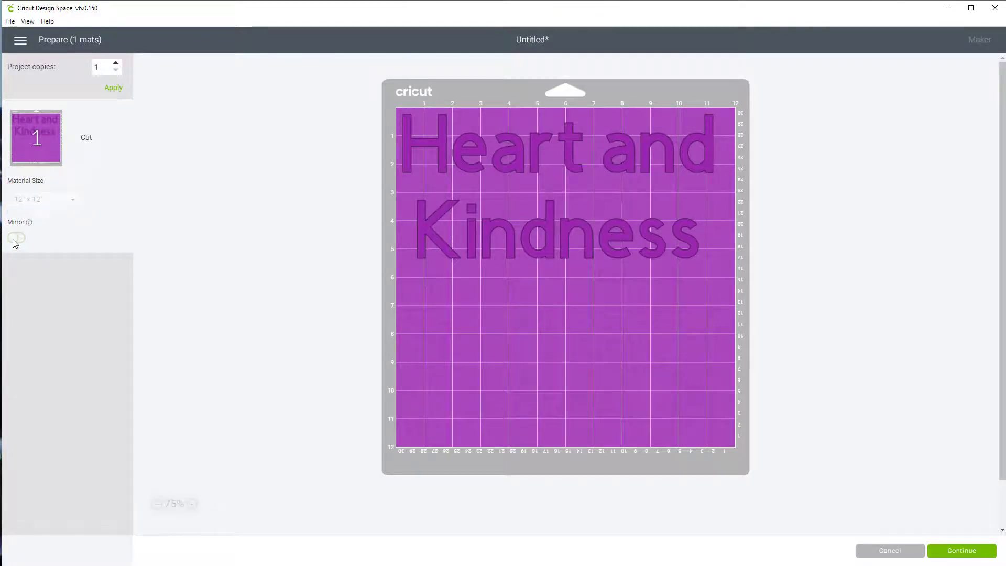
left_click(16, 238)
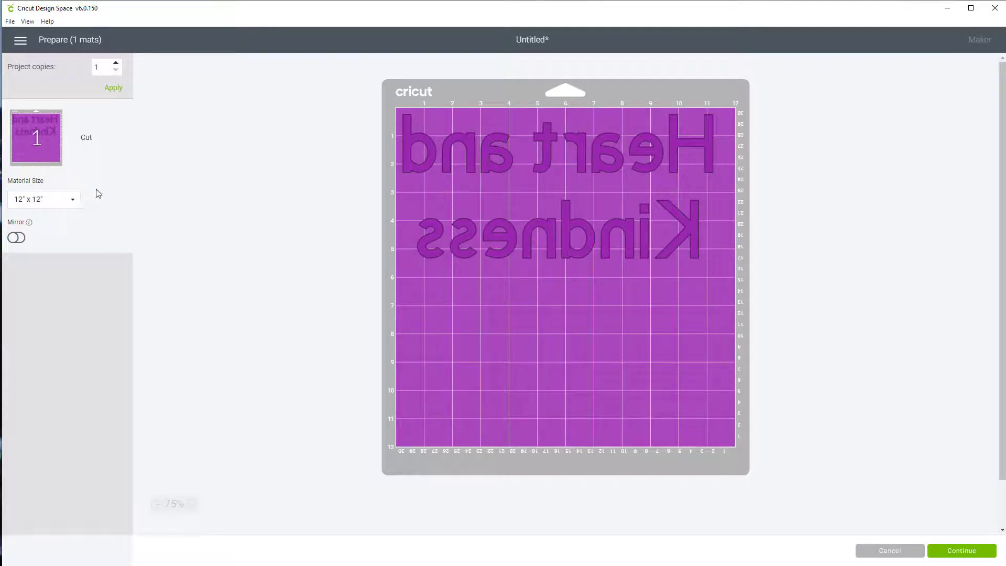
mouse_move(619, 186)
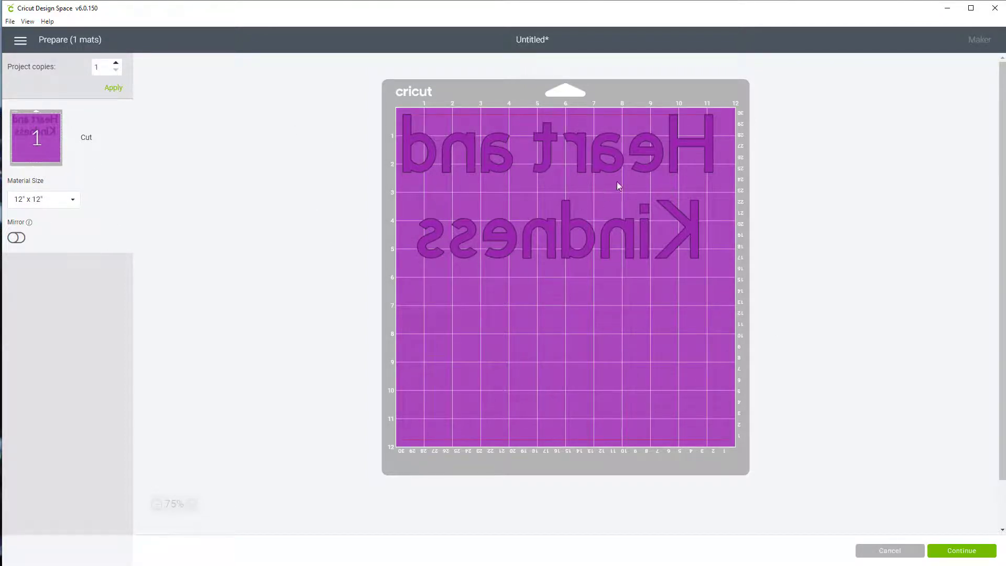
mouse_move(577, 247)
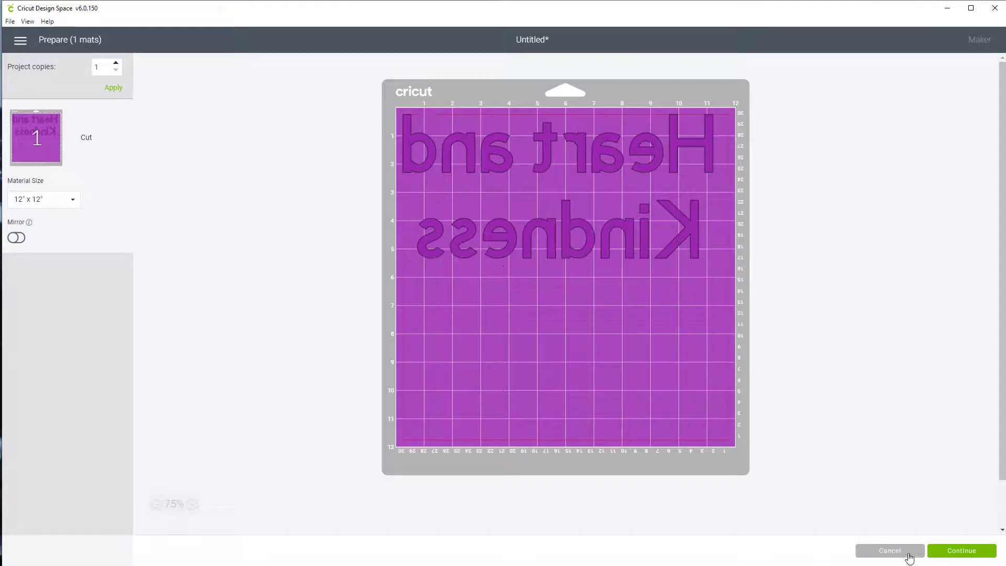
left_click(889, 551)
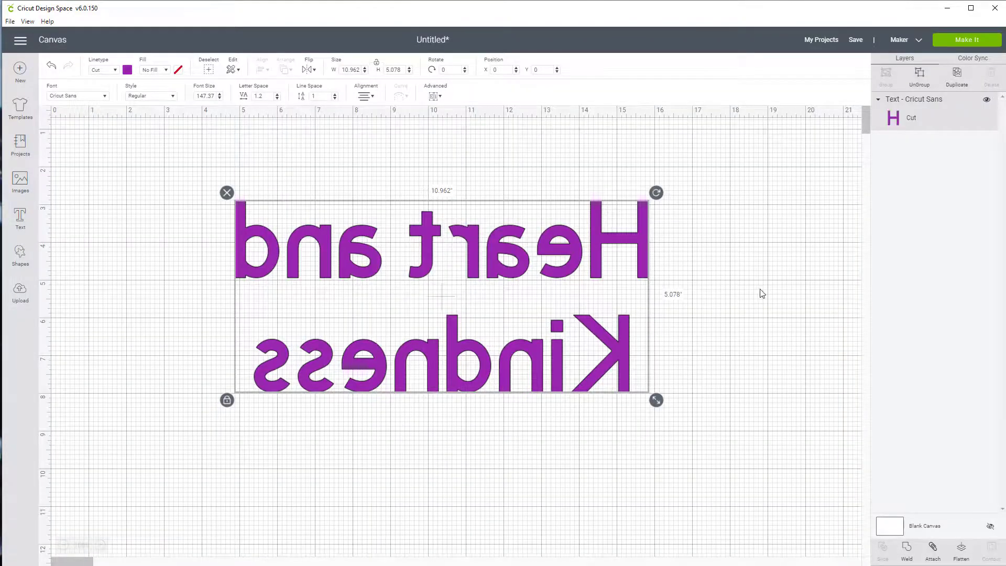